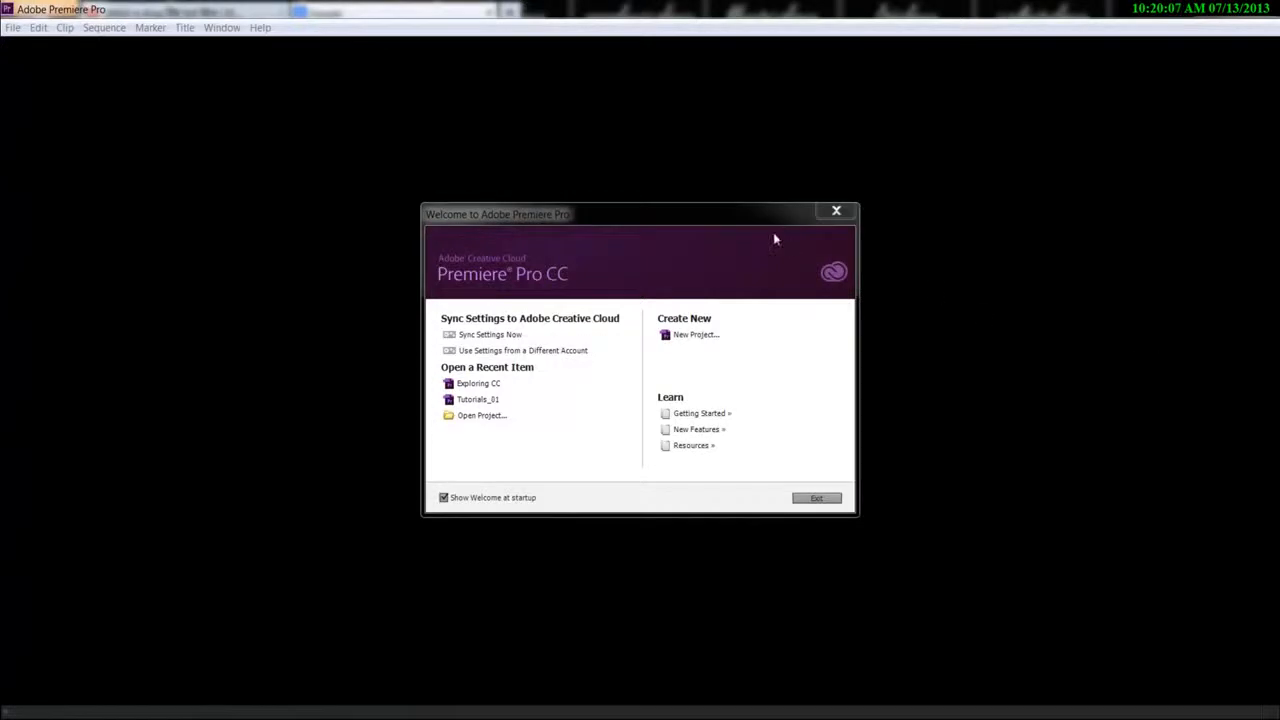
mouse_move(702, 300)
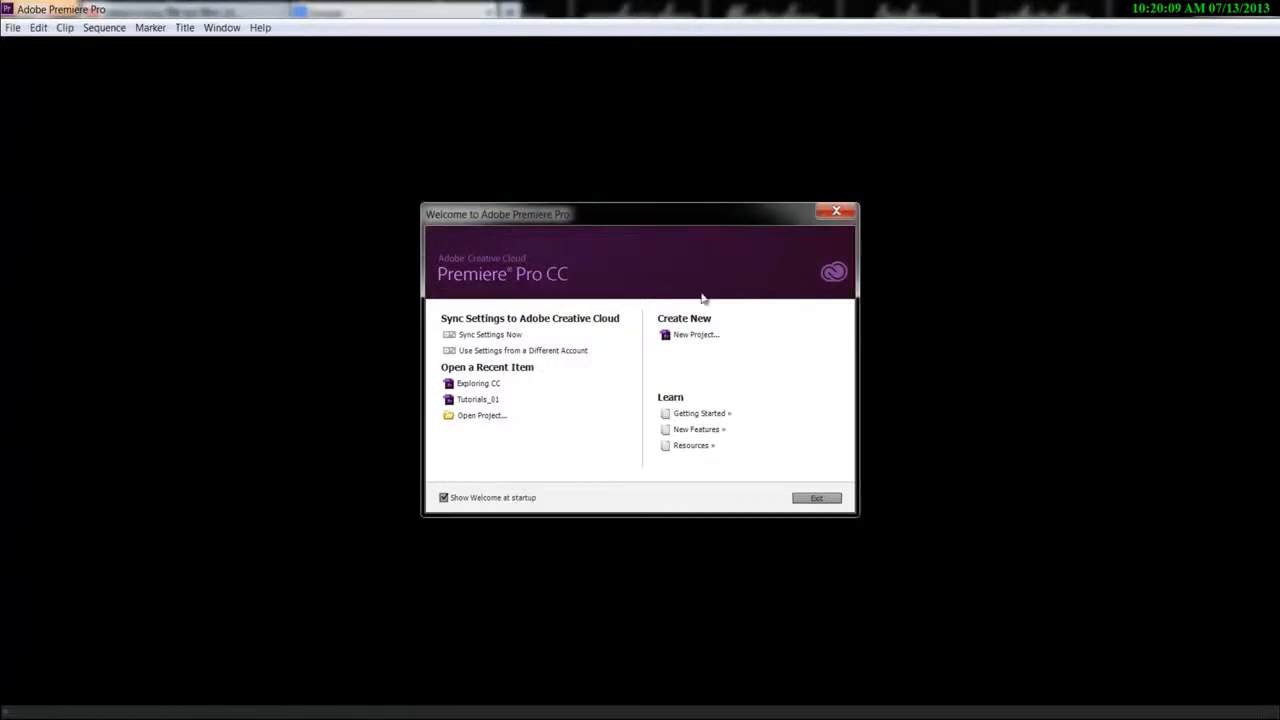
Step: Open the recent Exploring CC project from the Welcome screen
left_click(478, 383)
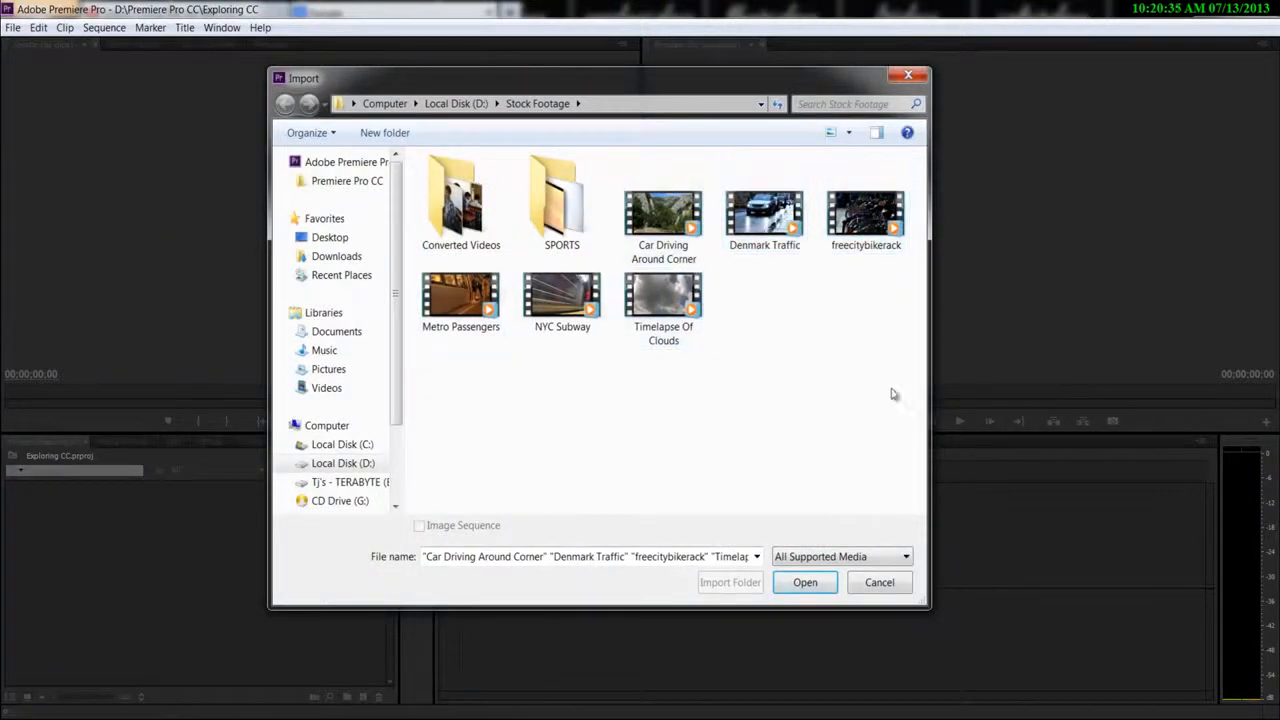
Step: Select all seven clips in the Stock Footage folder and import them
left_click(460, 300)
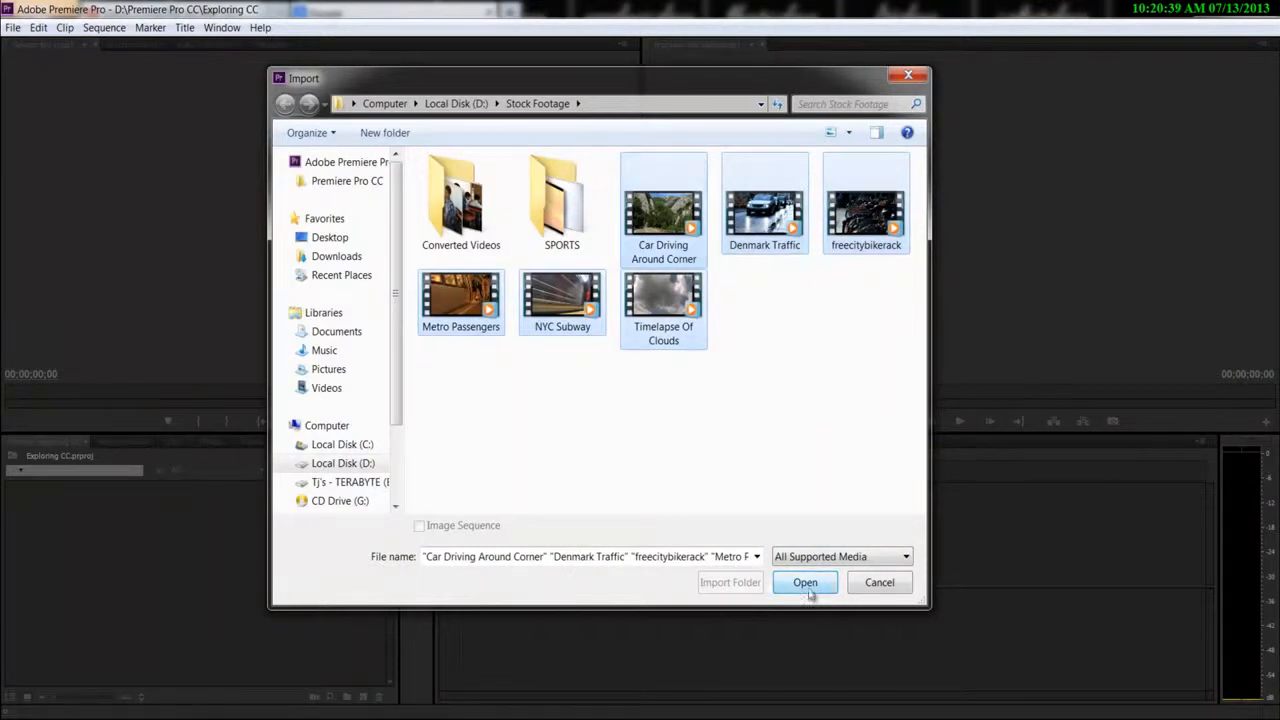
left_click(805, 582)
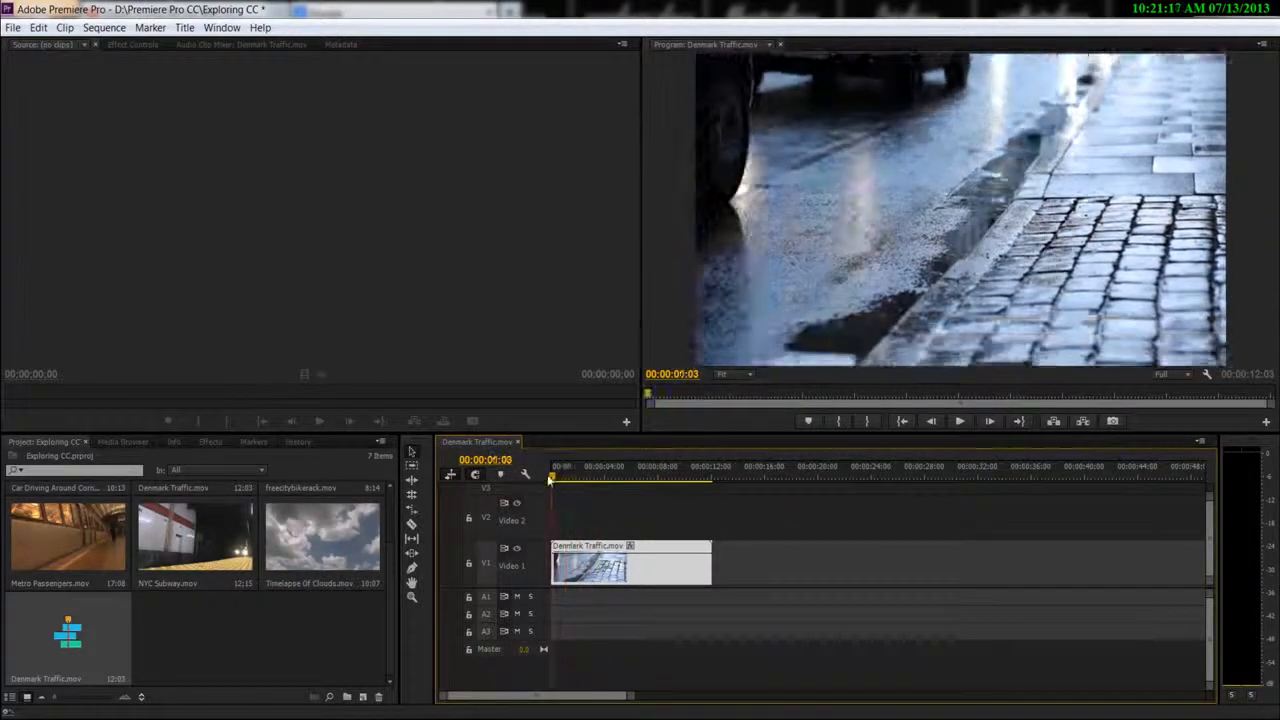
Step: Trim the Denmark Traffic clip's head to about four seconds and preview it
left_click(610, 467)
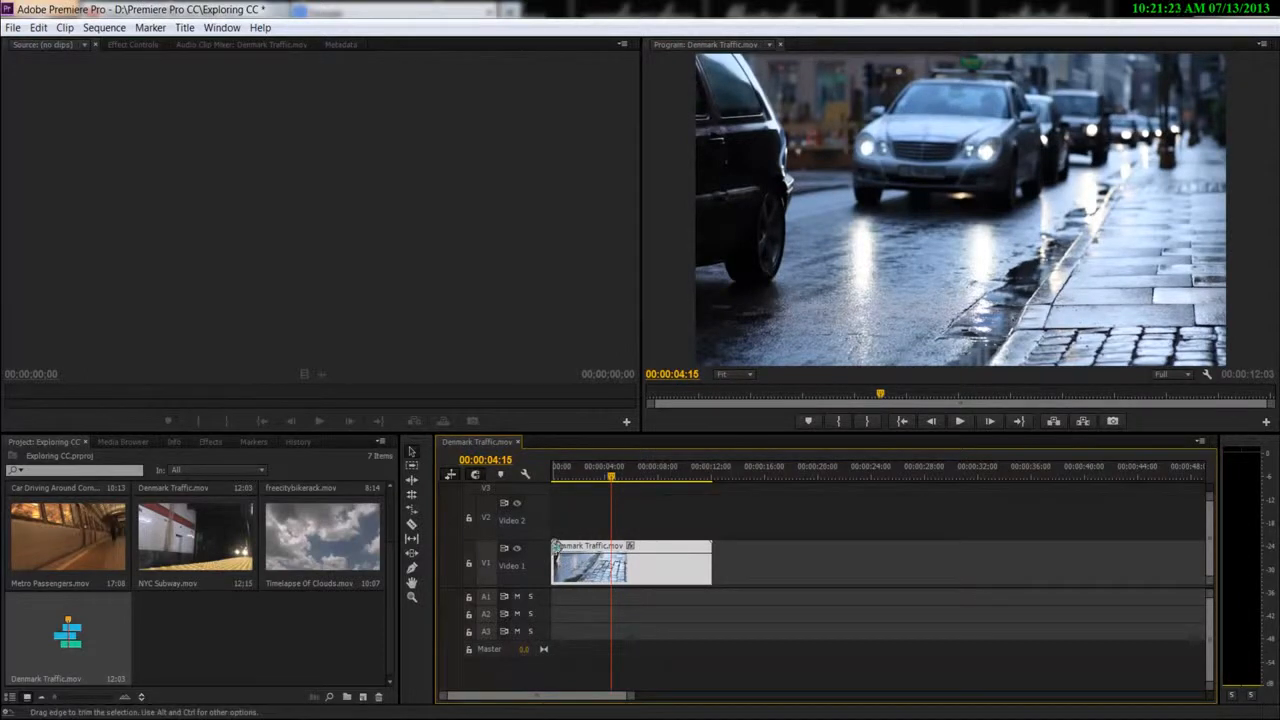
left_click_drag(553, 563, 560, 563)
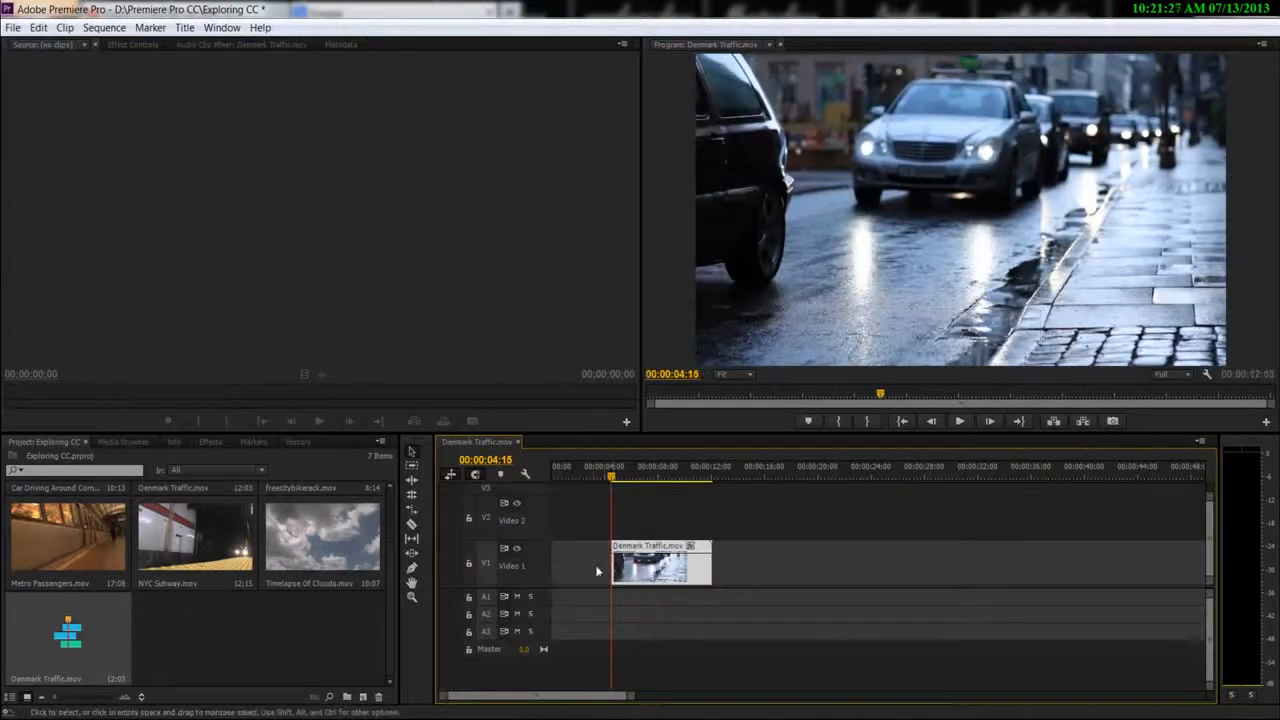
left_click(660, 565)
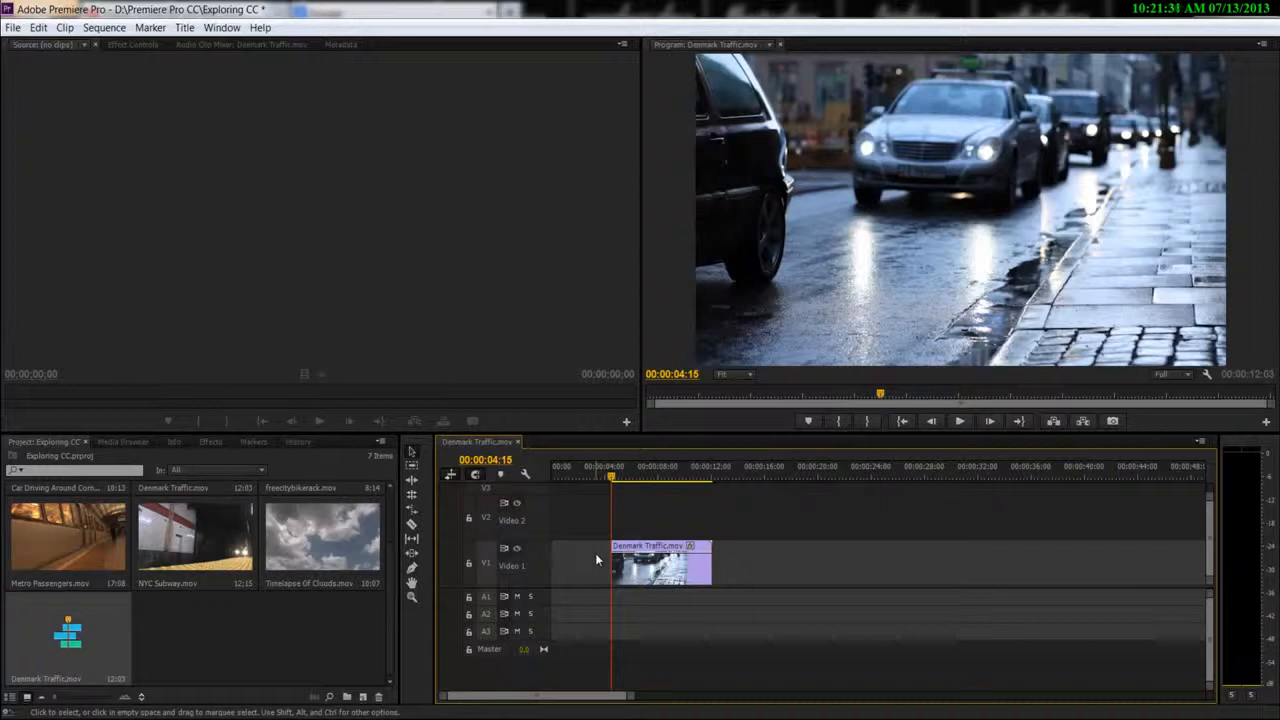
left_click_drag(570, 490, 610, 660)
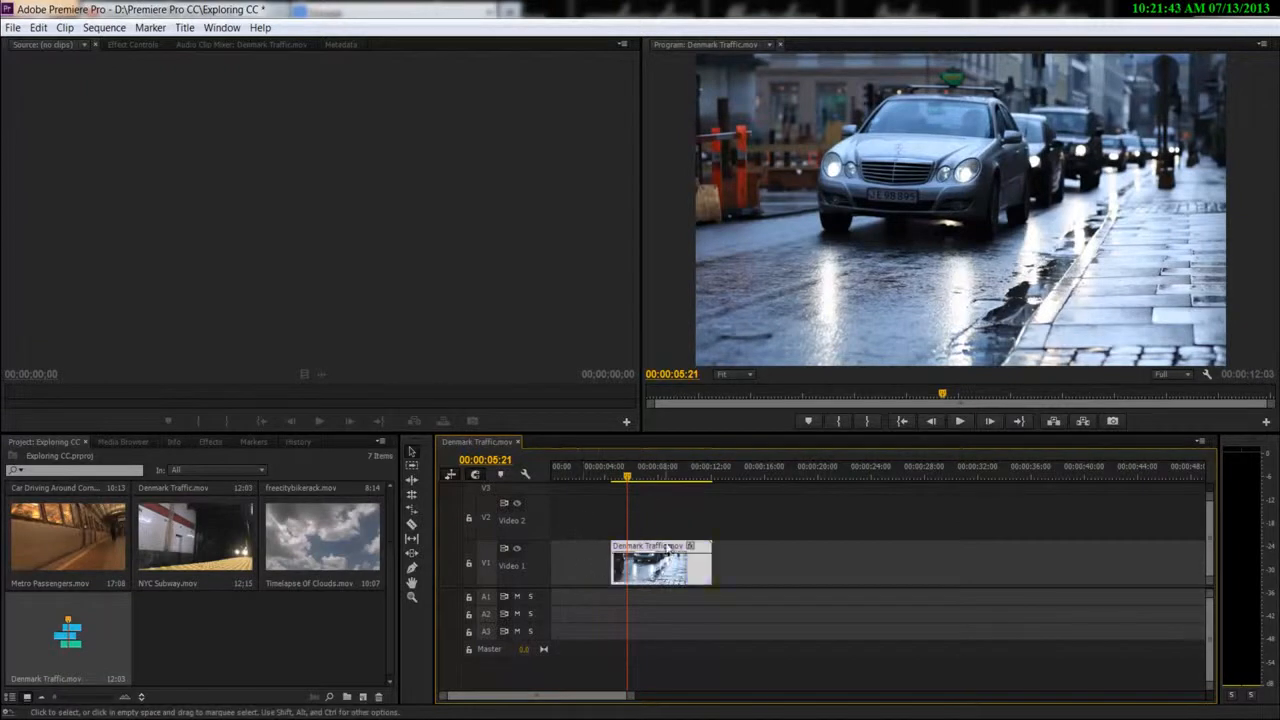
Step: Slide the trimmed clip to the sequence start, then delete it
left_click_drag(660, 562, 600, 562)
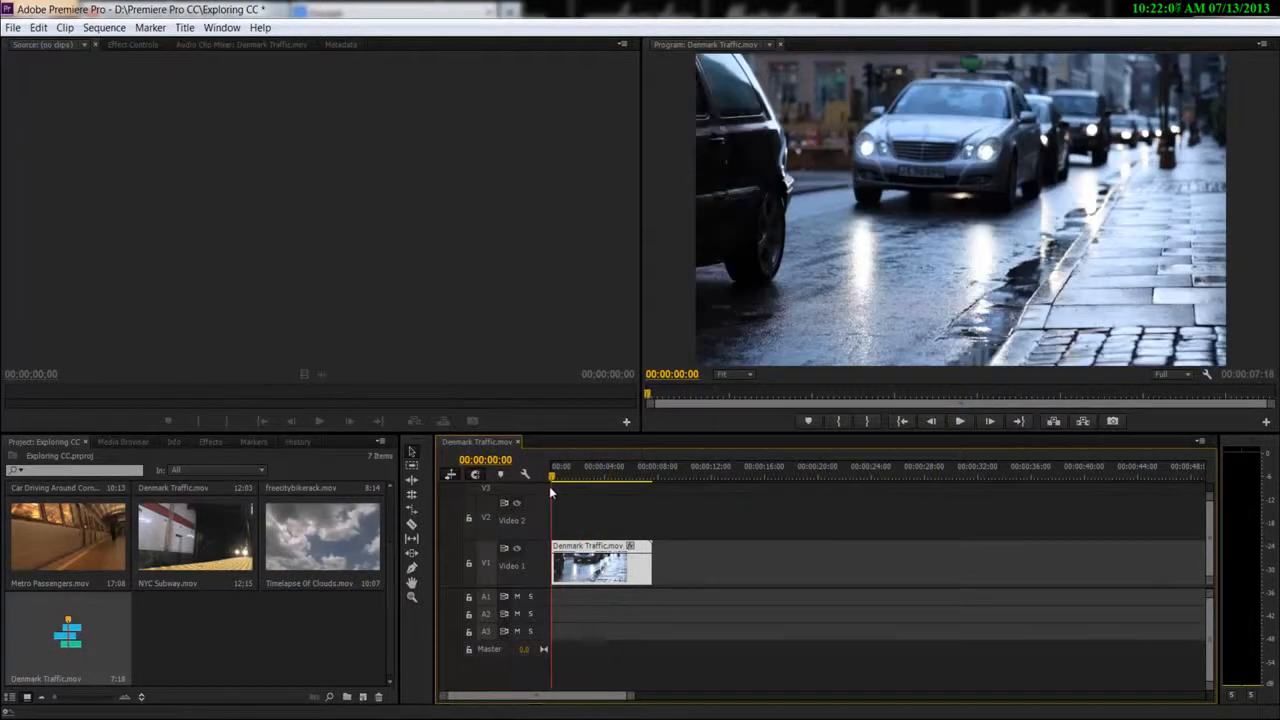
left_click(600, 565)
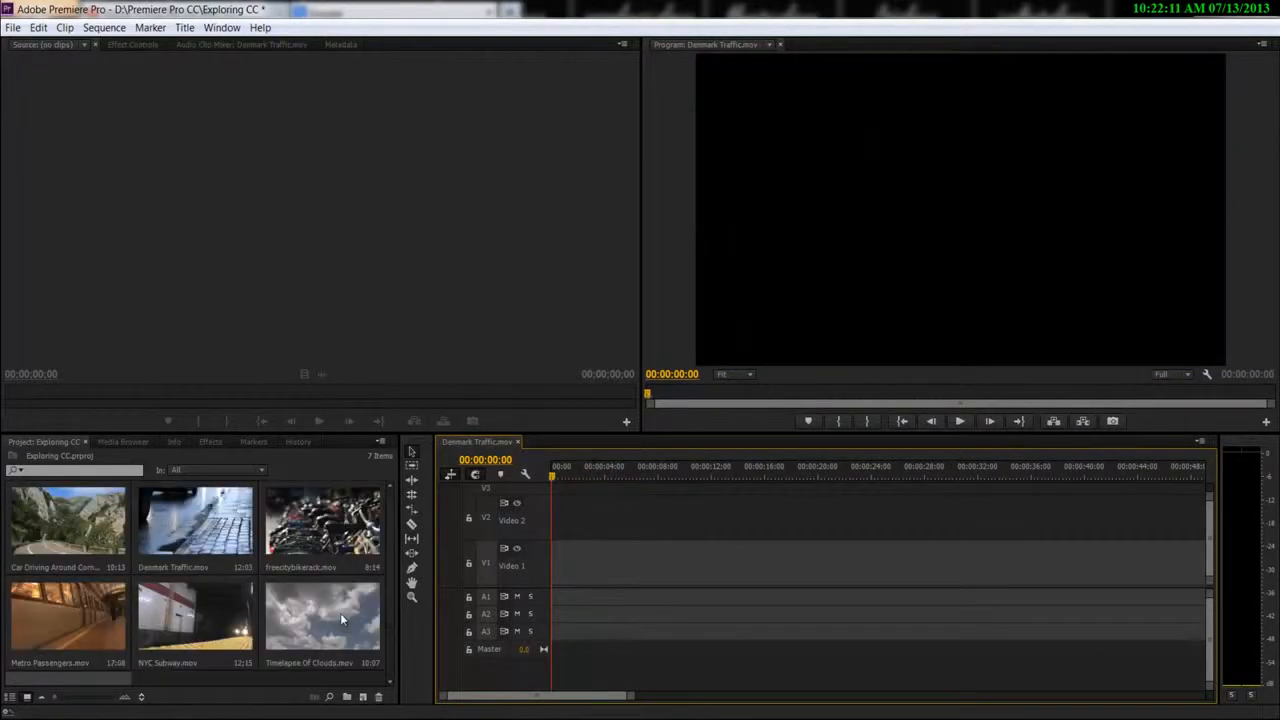
mouse_move(195, 525)
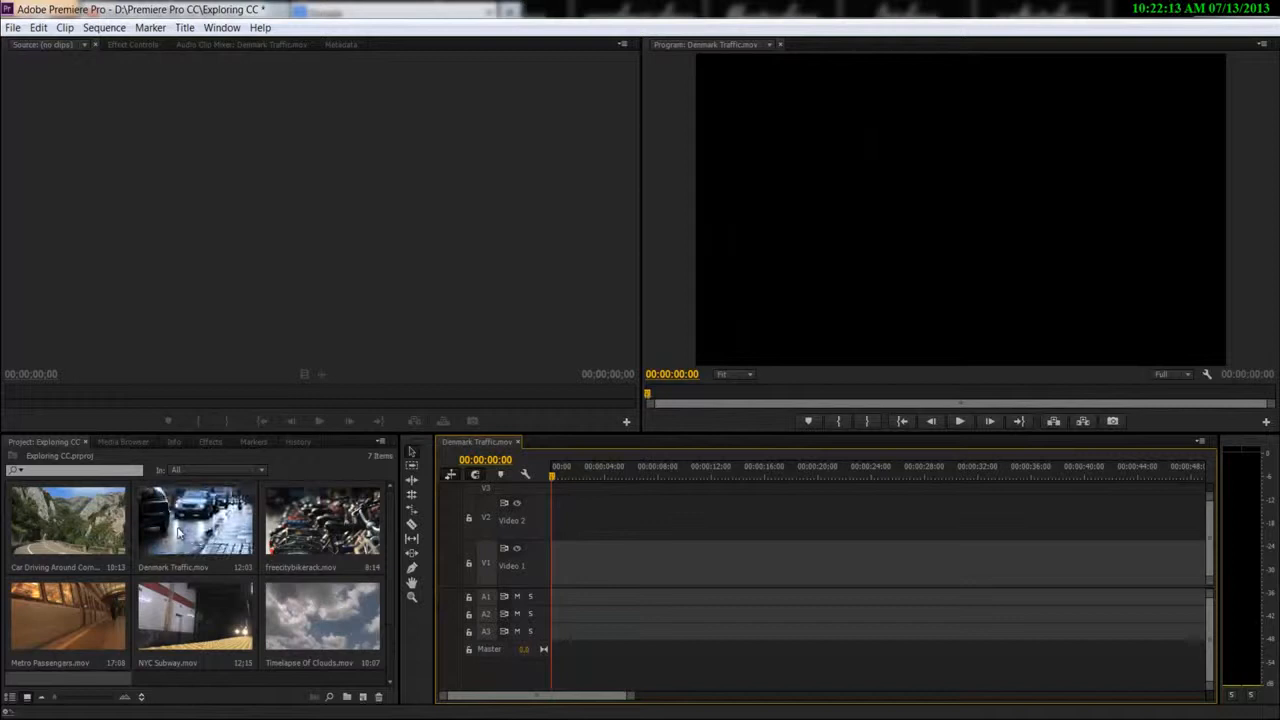
double_click(194, 515)
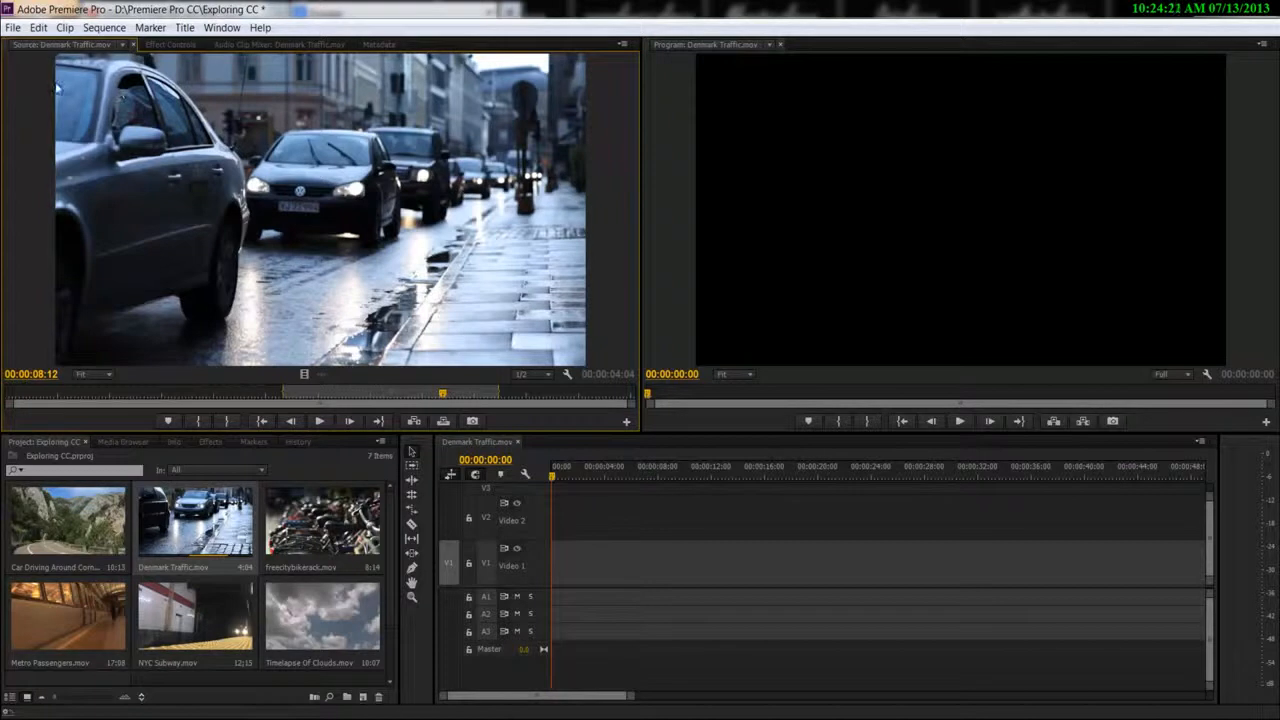
mouse_move(597, 490)
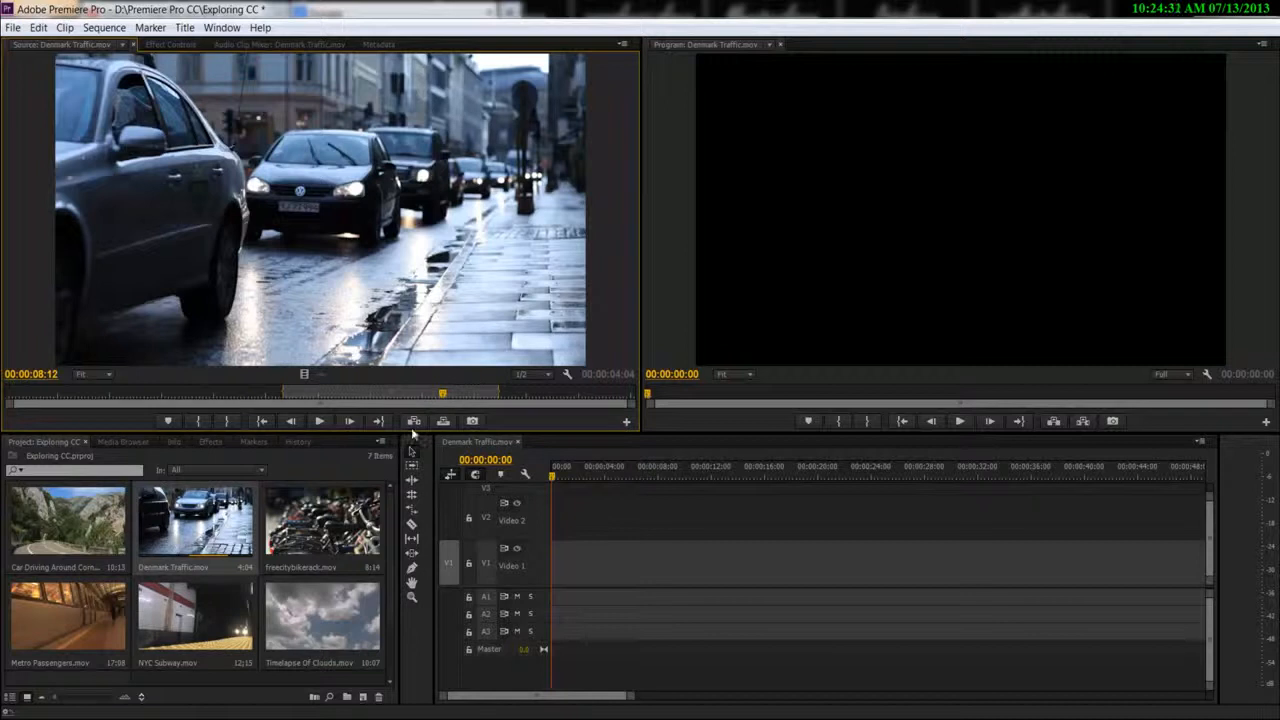
mouse_move(442, 420)
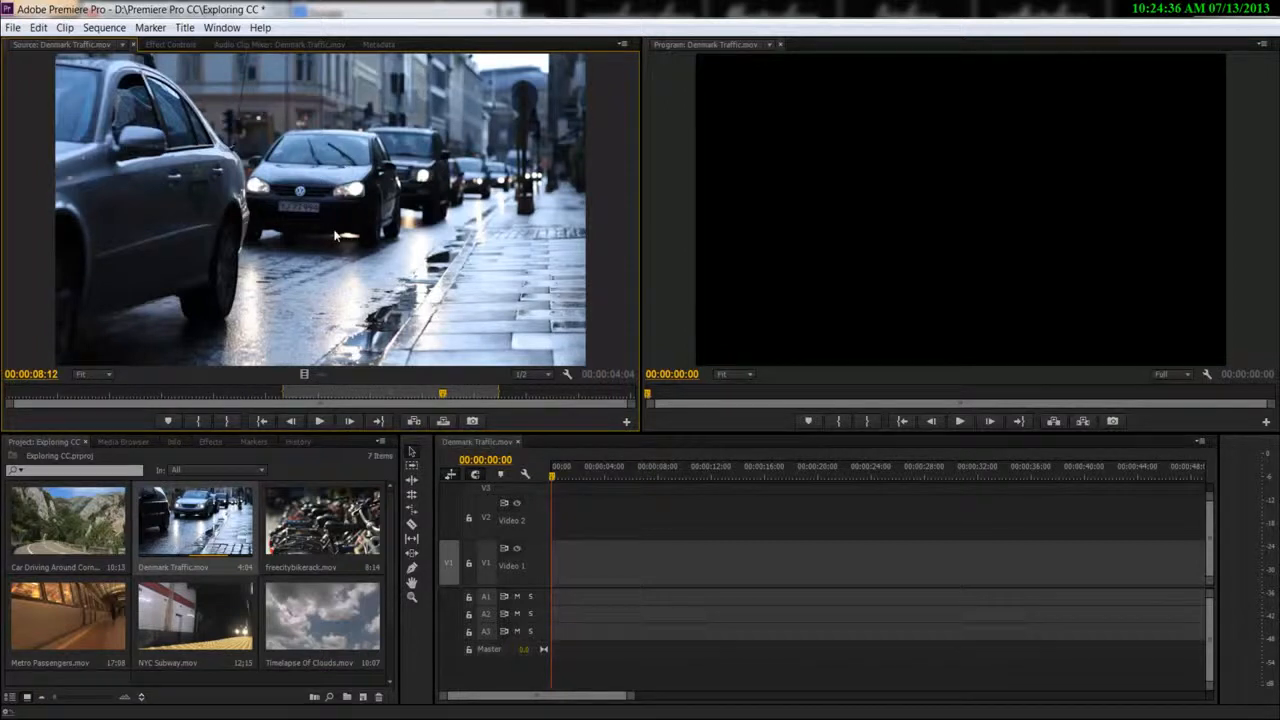
mouse_move(298, 373)
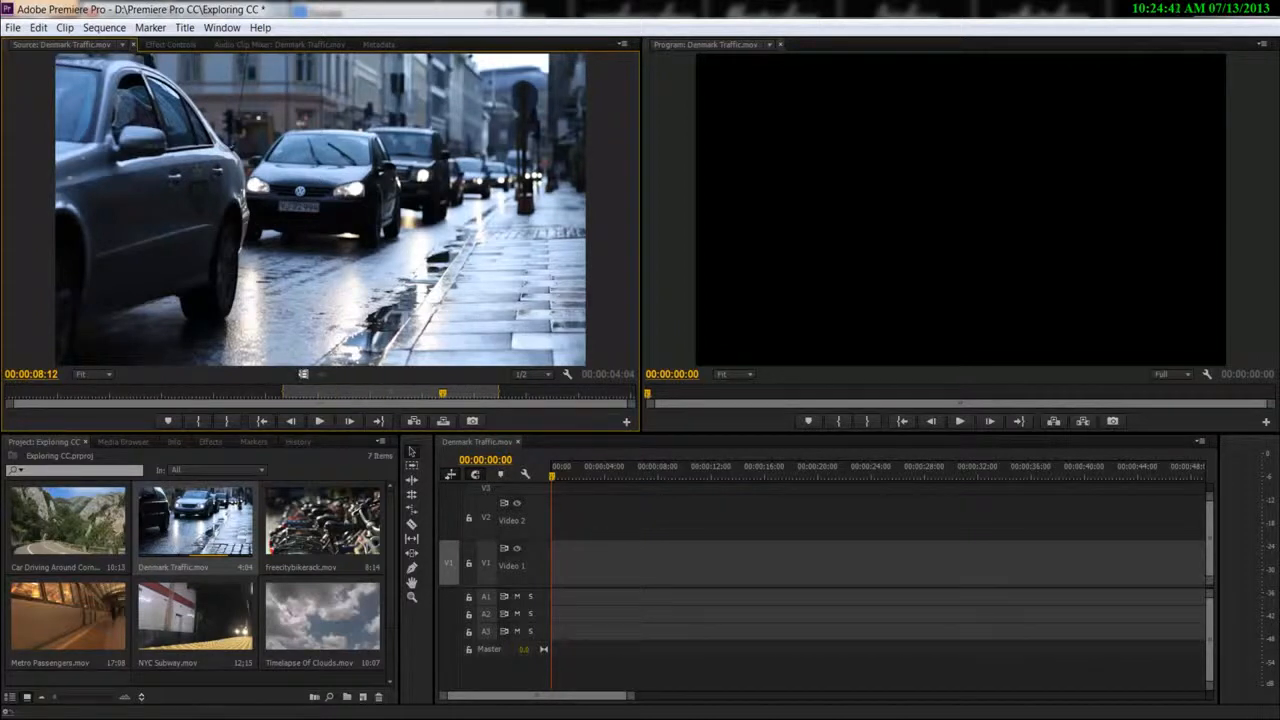
Step: Drag the marked four-second Denmark Traffic section from the Source Monitor to V1's start
left_click_drag(195, 515, 608, 563)
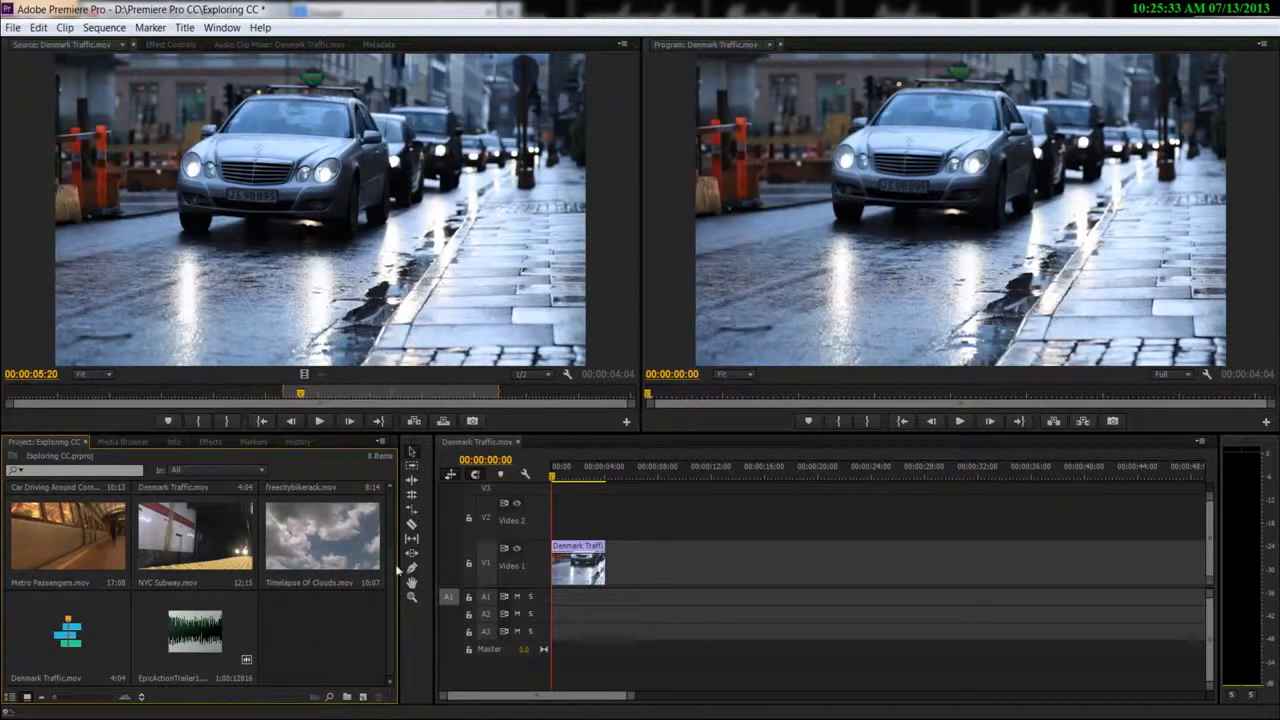
mouse_move(290, 653)
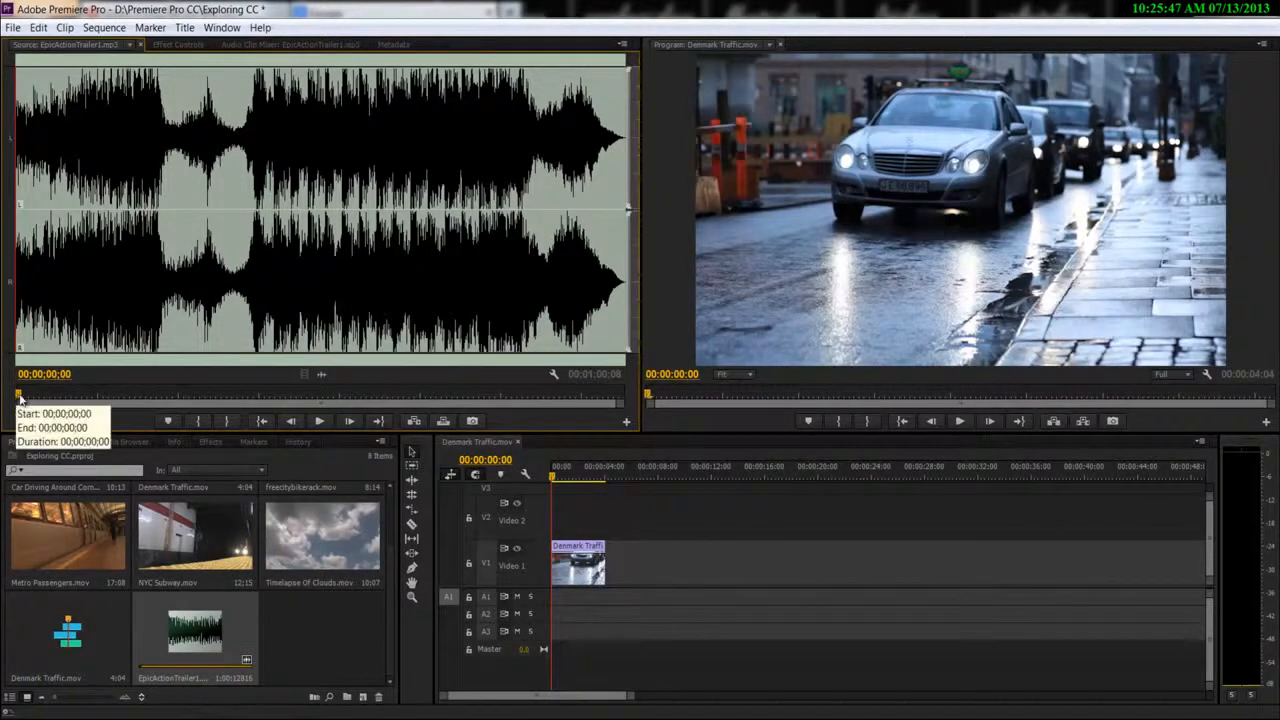
mouse_move(215, 115)
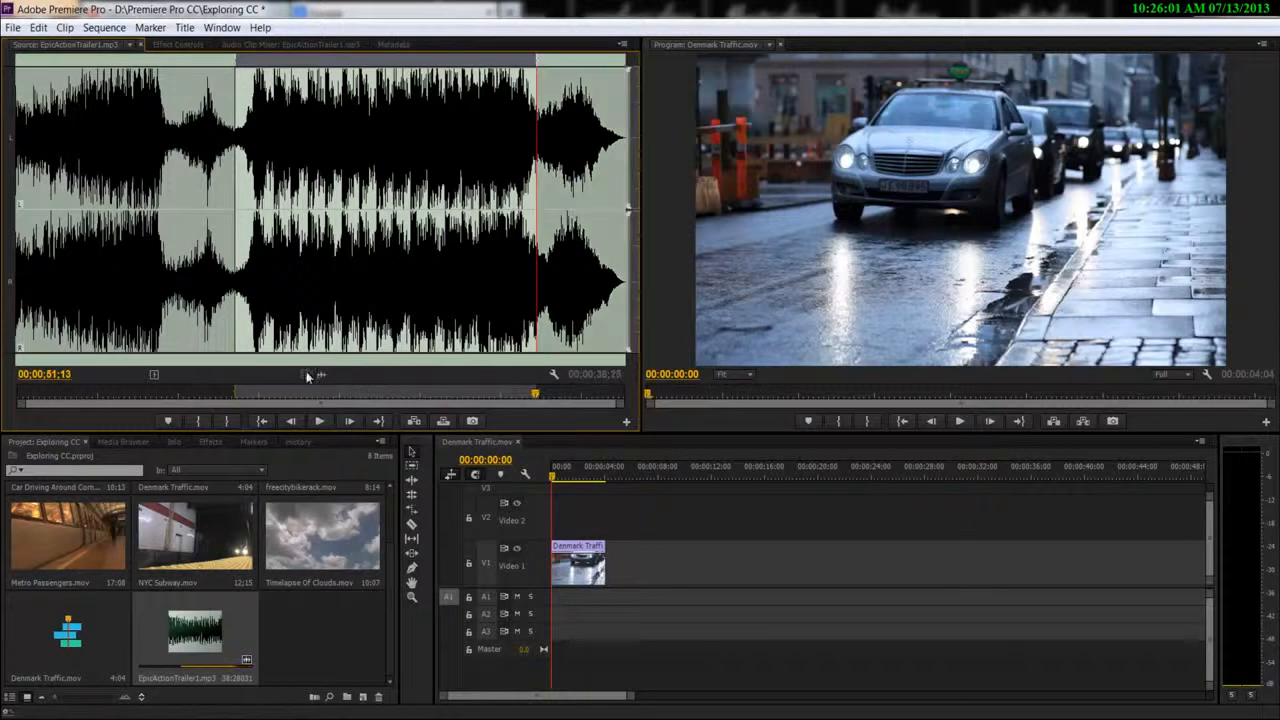
mouse_move(322, 374)
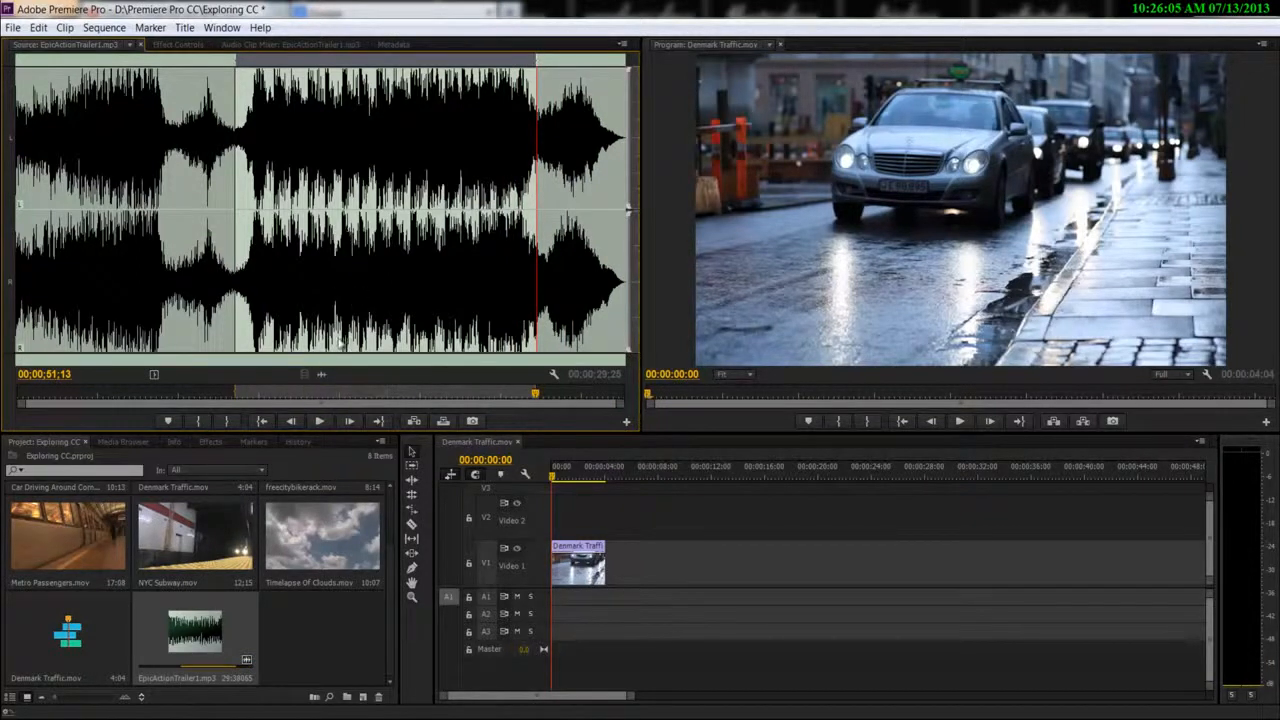
mouse_move(322, 374)
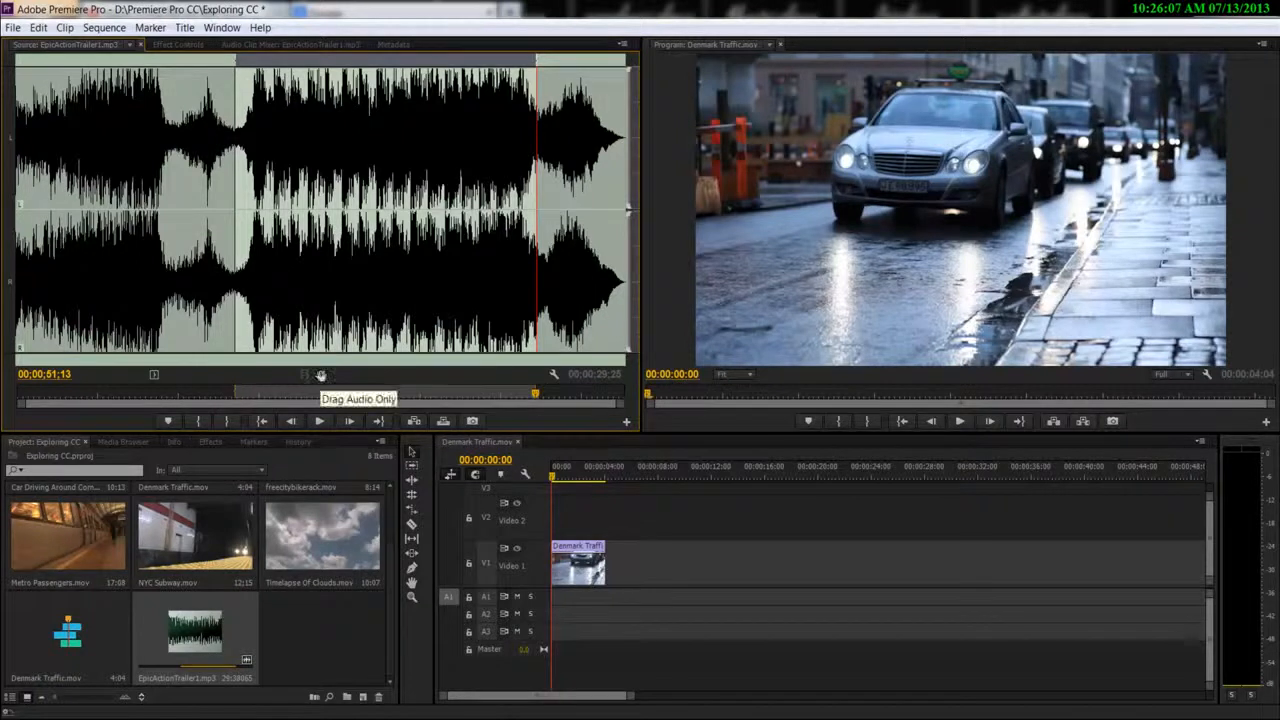